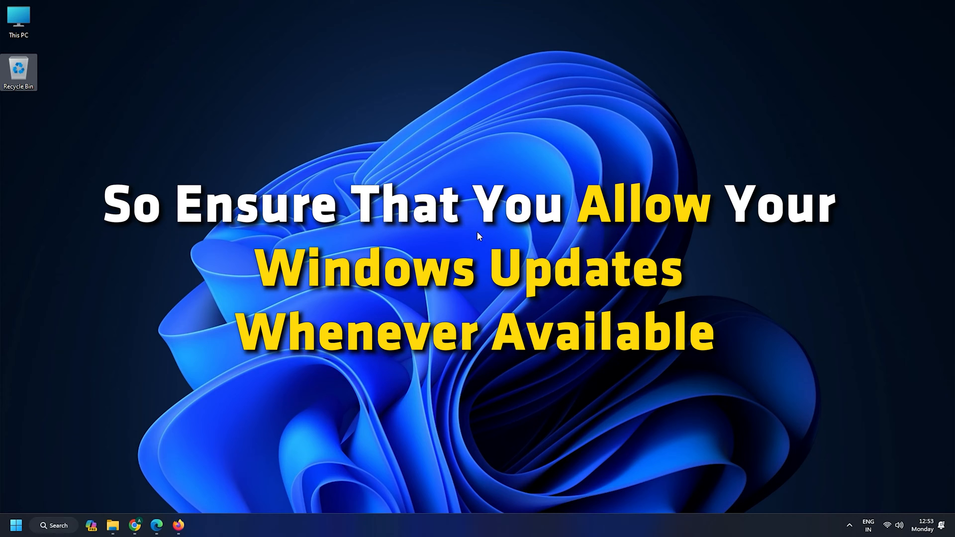
- Bring up the Settings app with the Win+I shortcut
{"action": "key", "text": "Win+I"}
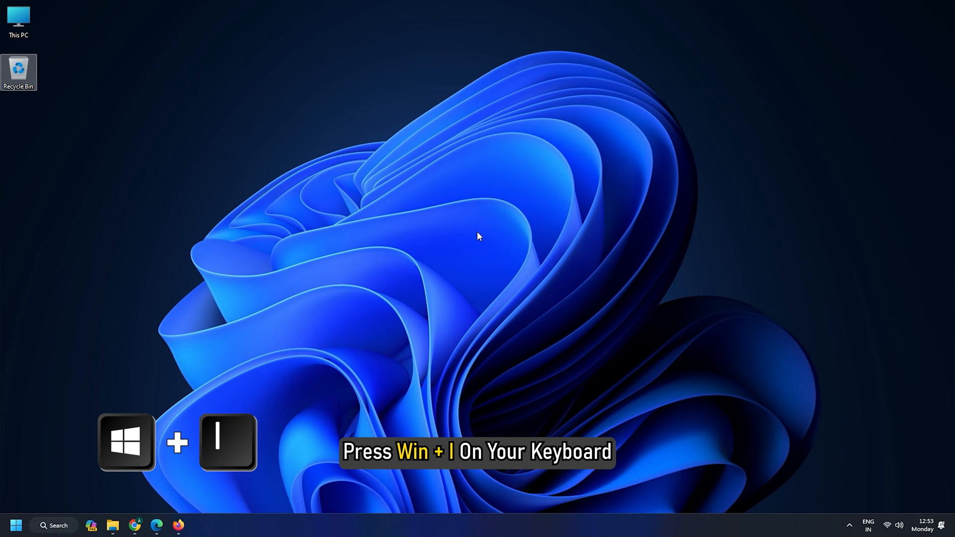
{"action": "key", "text": "Win+I"}
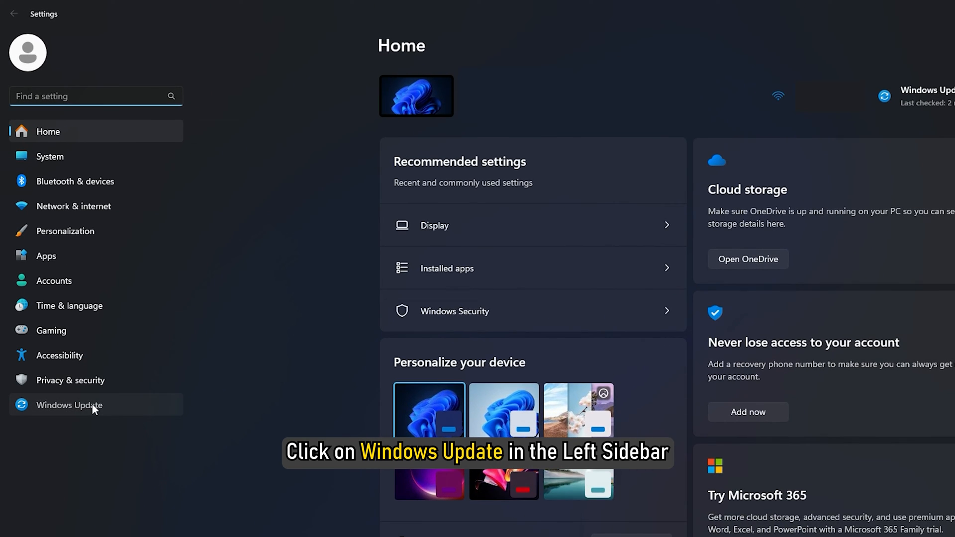
- Go to Windows Update and run Check for updates, confirming the PC is up to date
{"action": "left_click", "coordinate": [69, 405]}
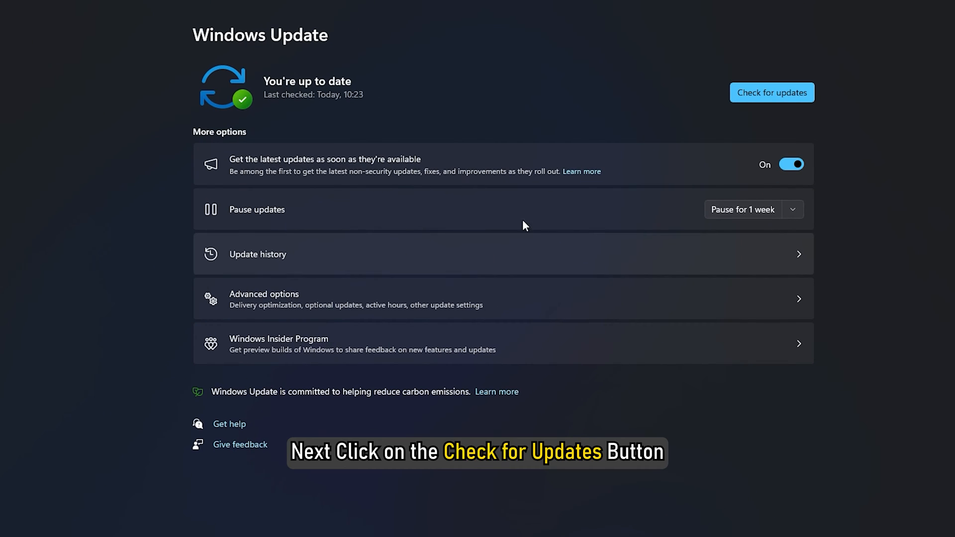
{"action": "left_click", "coordinate": [772, 92]}
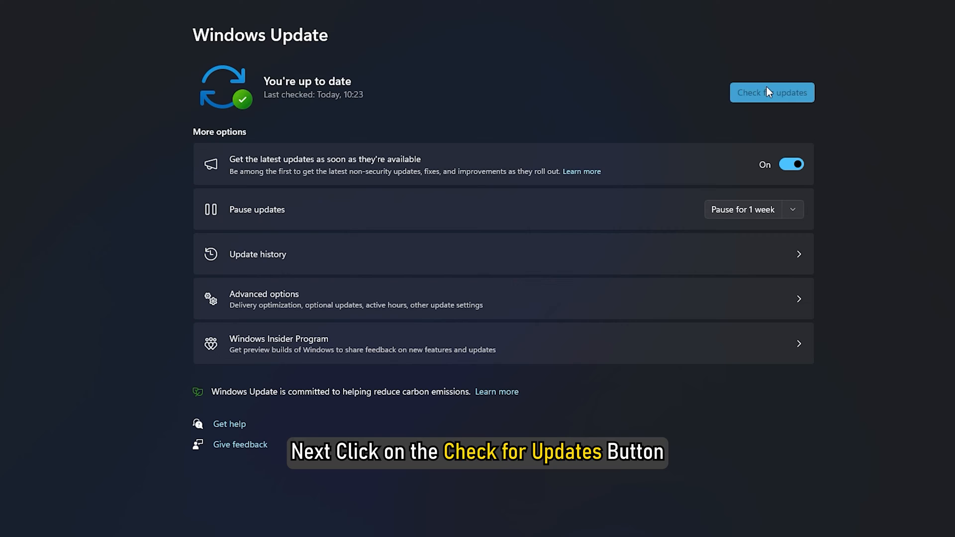
{"action": "left_click", "coordinate": [772, 93]}
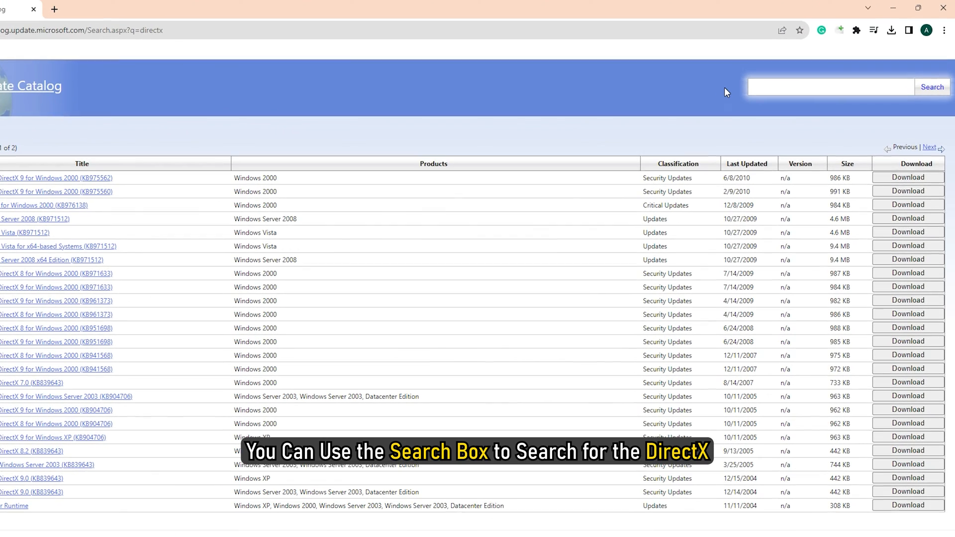
- Search the Update Catalog for 'directx'
{"action": "type", "text": "direct"}
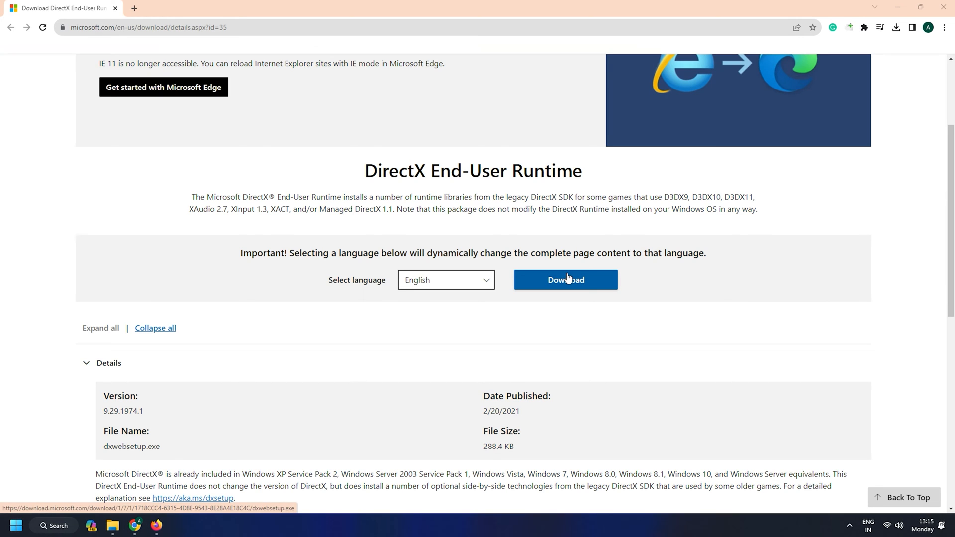
- Download the DirectX End-User Runtime web installer with English selected
{"action": "left_click", "coordinate": [565, 280]}
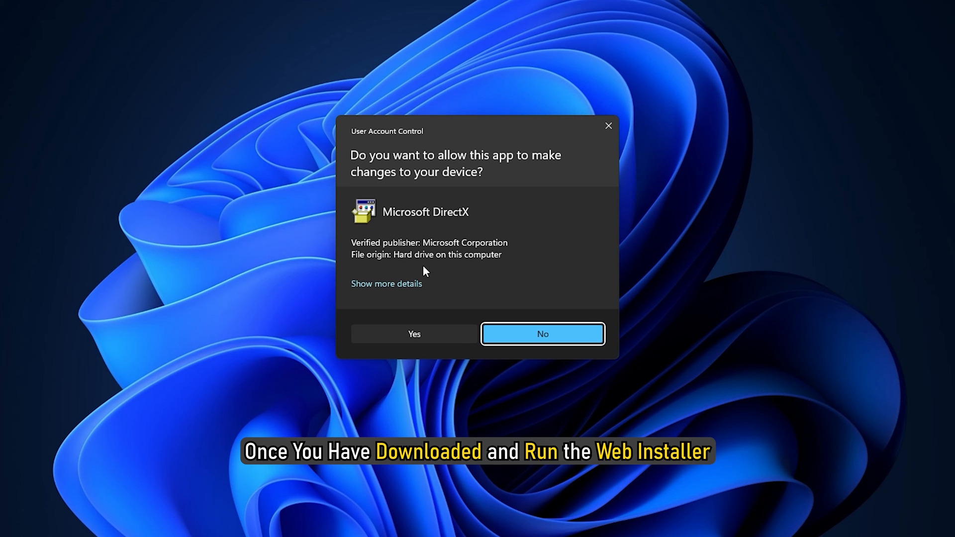
- Allow the installer via UAC, step through setup and finish; newer DirectX already present
{"action": "left_click", "coordinate": [414, 334]}
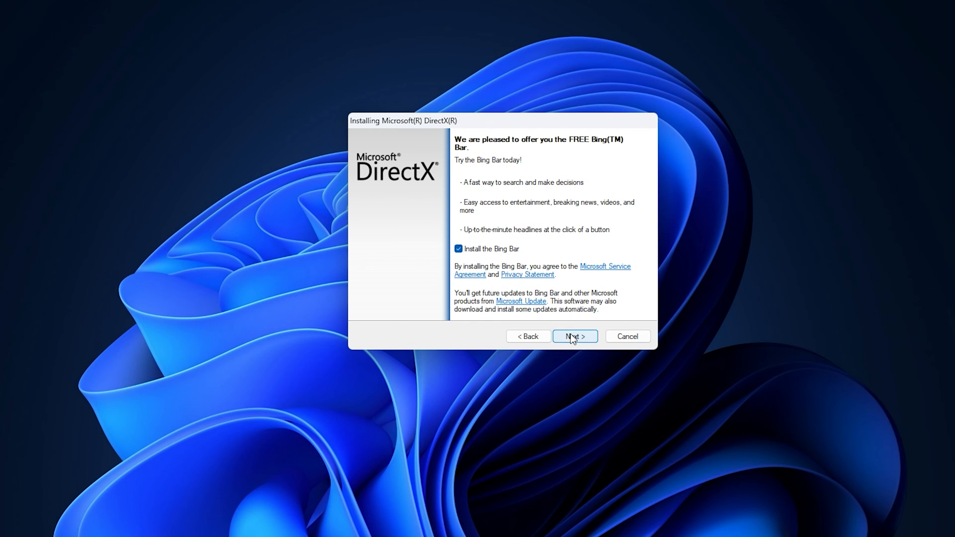
{"action": "left_click", "coordinate": [575, 337]}
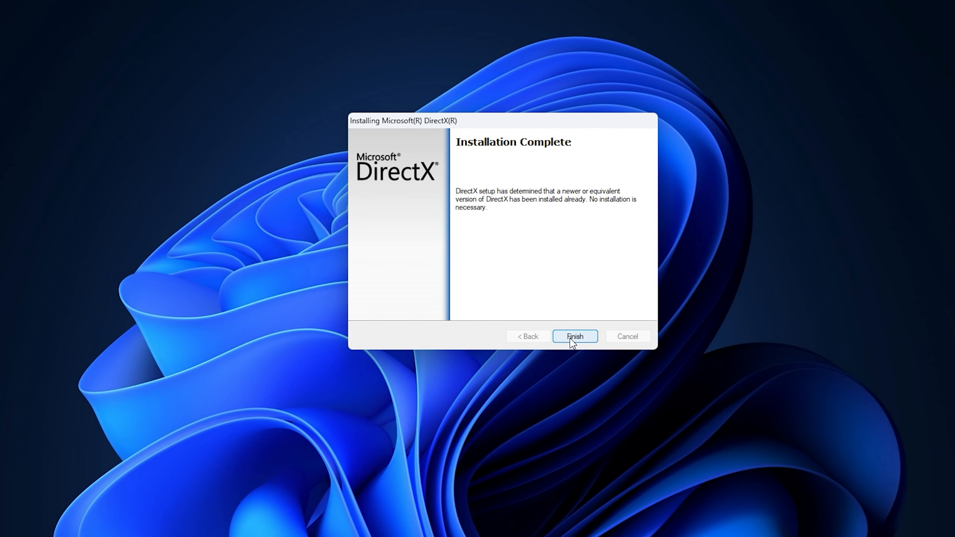
{"action": "left_click", "coordinate": [575, 336]}
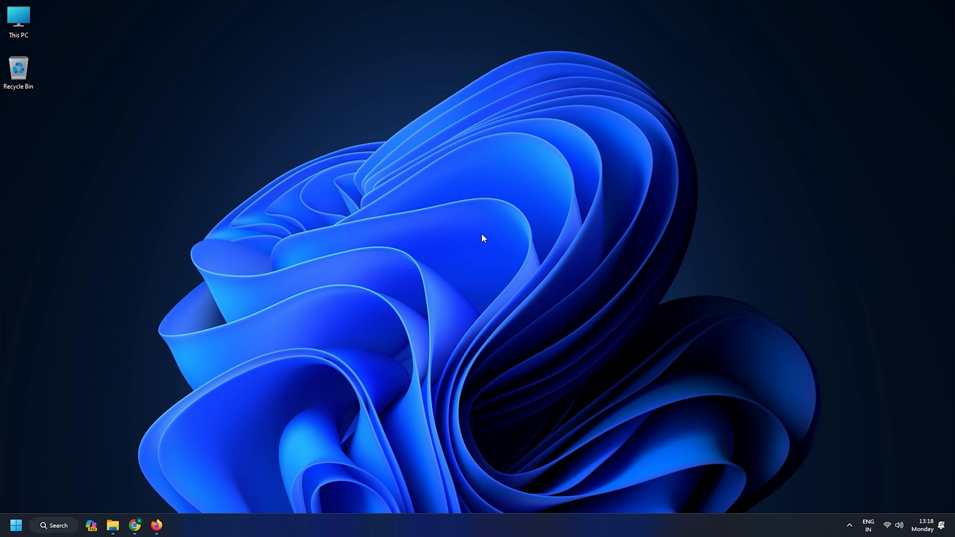
- Run 'dxdiag' from the Run box to launch the DirectX Diagnostic Tool
{"action": "key", "text": "Win+r"}
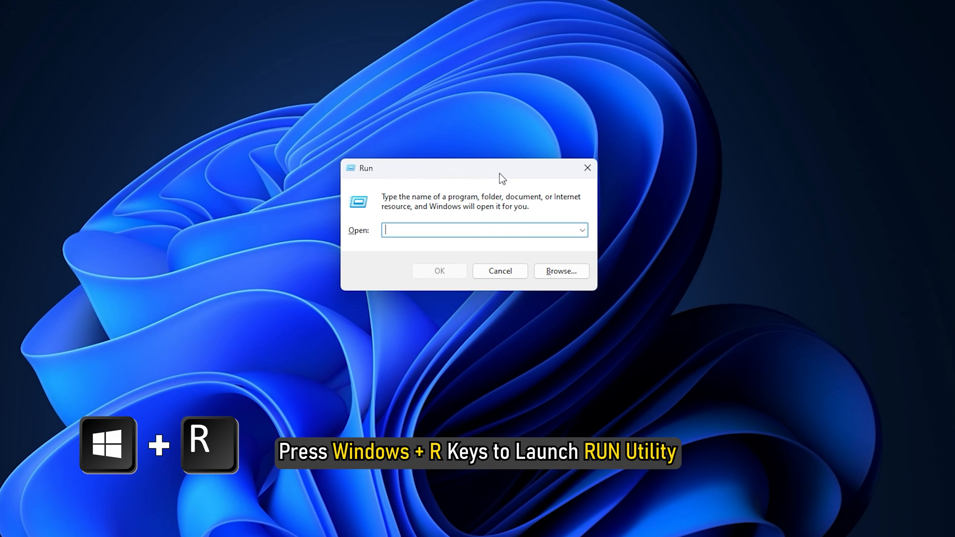
{"action": "type", "text": "dx"}
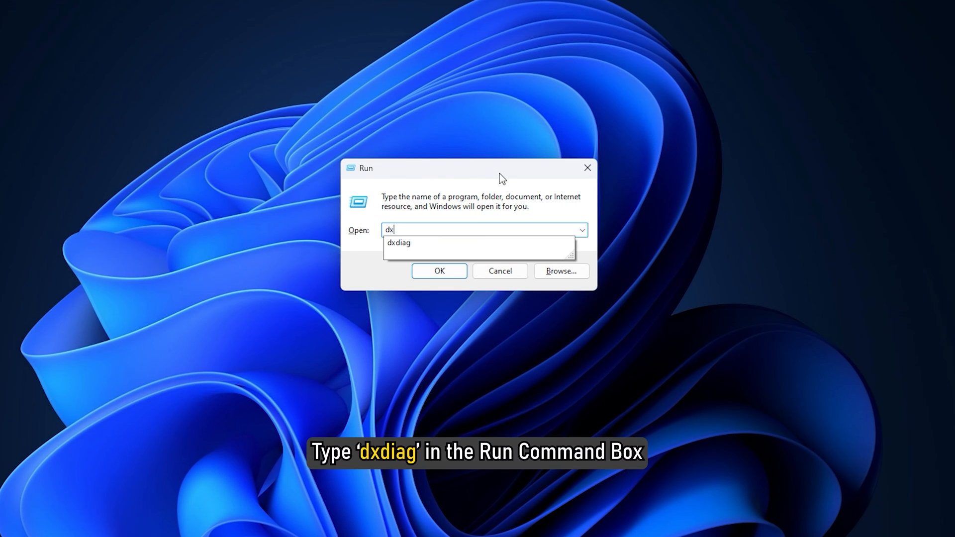
{"action": "type", "text": "diag"}
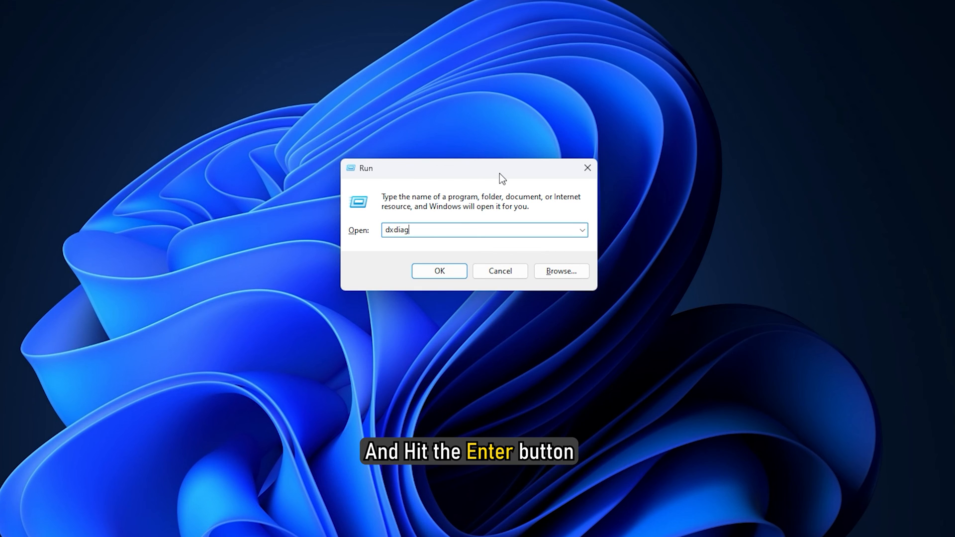
{"action": "key", "text": "Enter"}
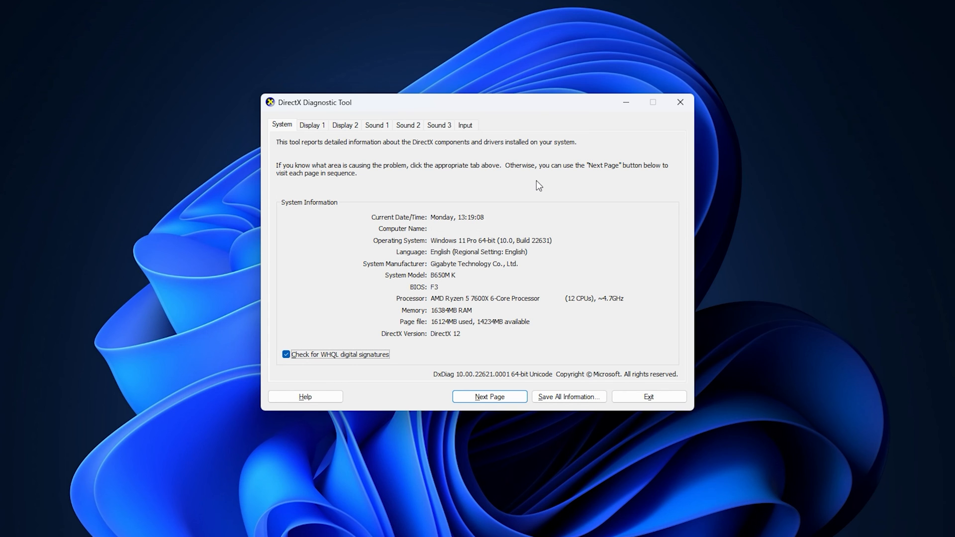
- Close the DirectX Diagnostic Tool after confirming DirectX 12 on the System tab
{"action": "left_click", "coordinate": [680, 102]}
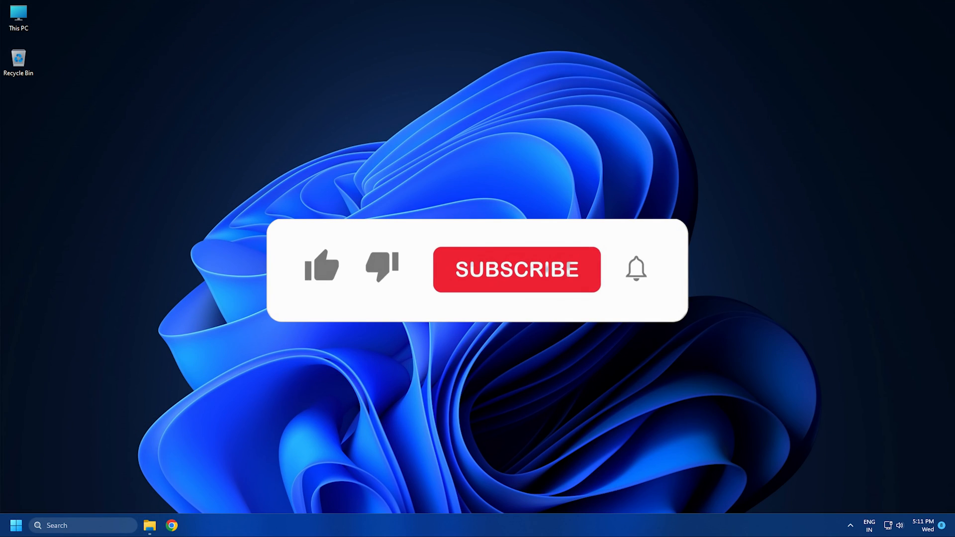